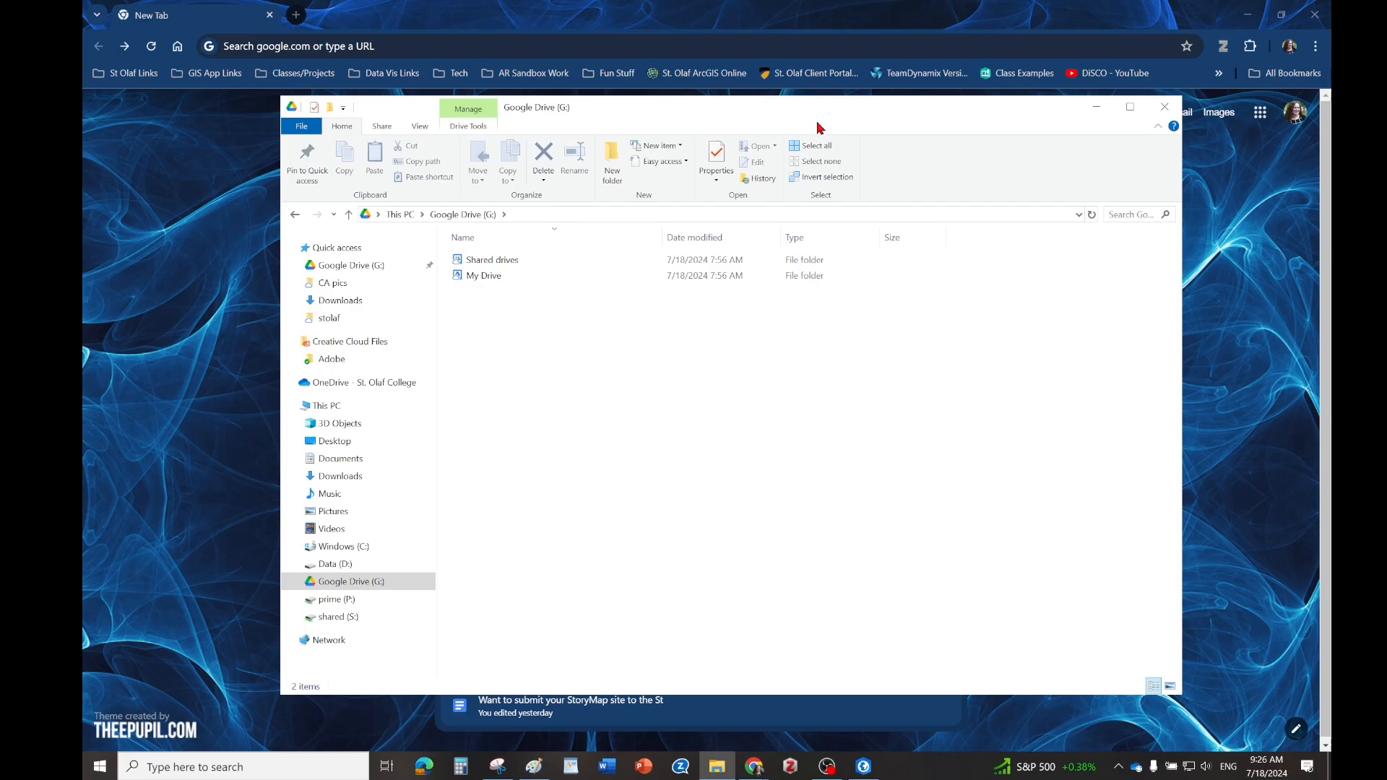
mouse_move(852, 426)
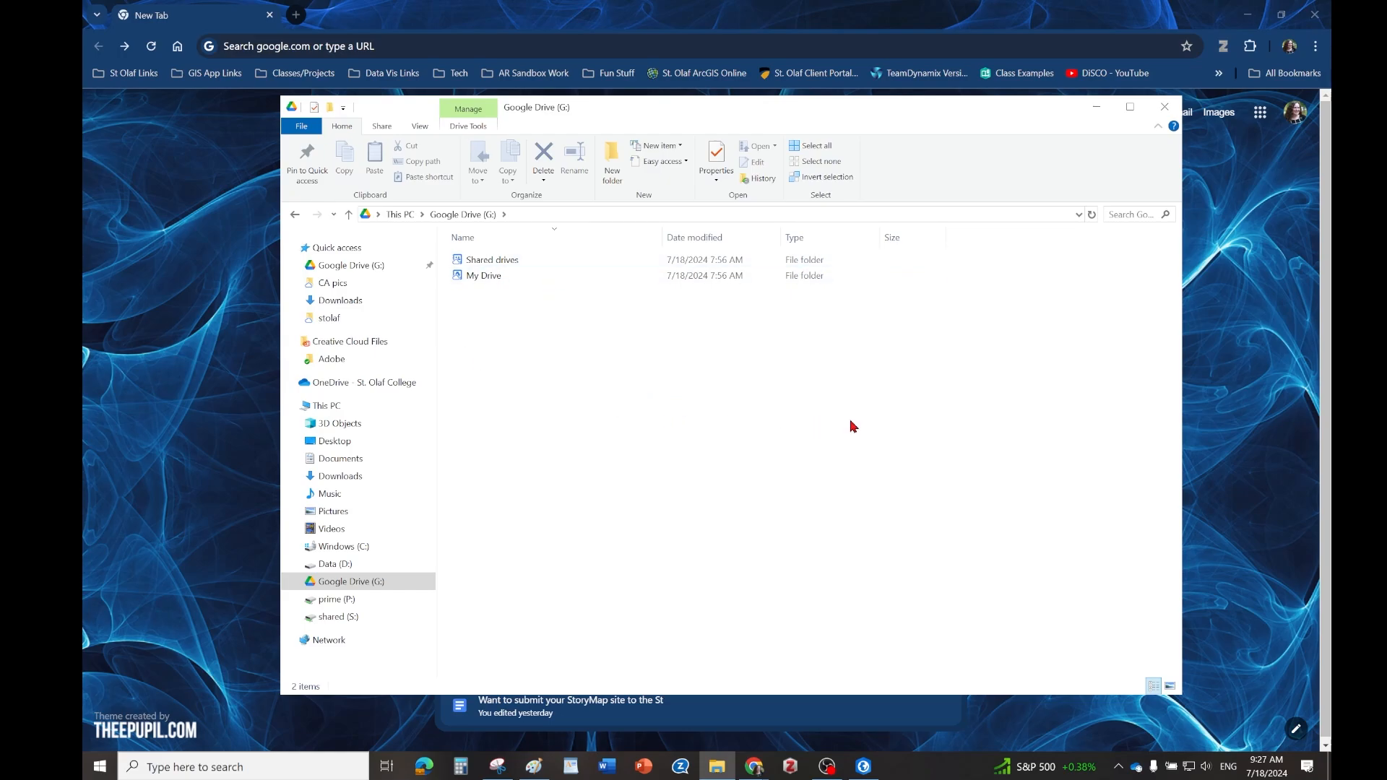
Expand the GIS_DATA folder connection in the Catalog to list its data folders.
click(754, 766)
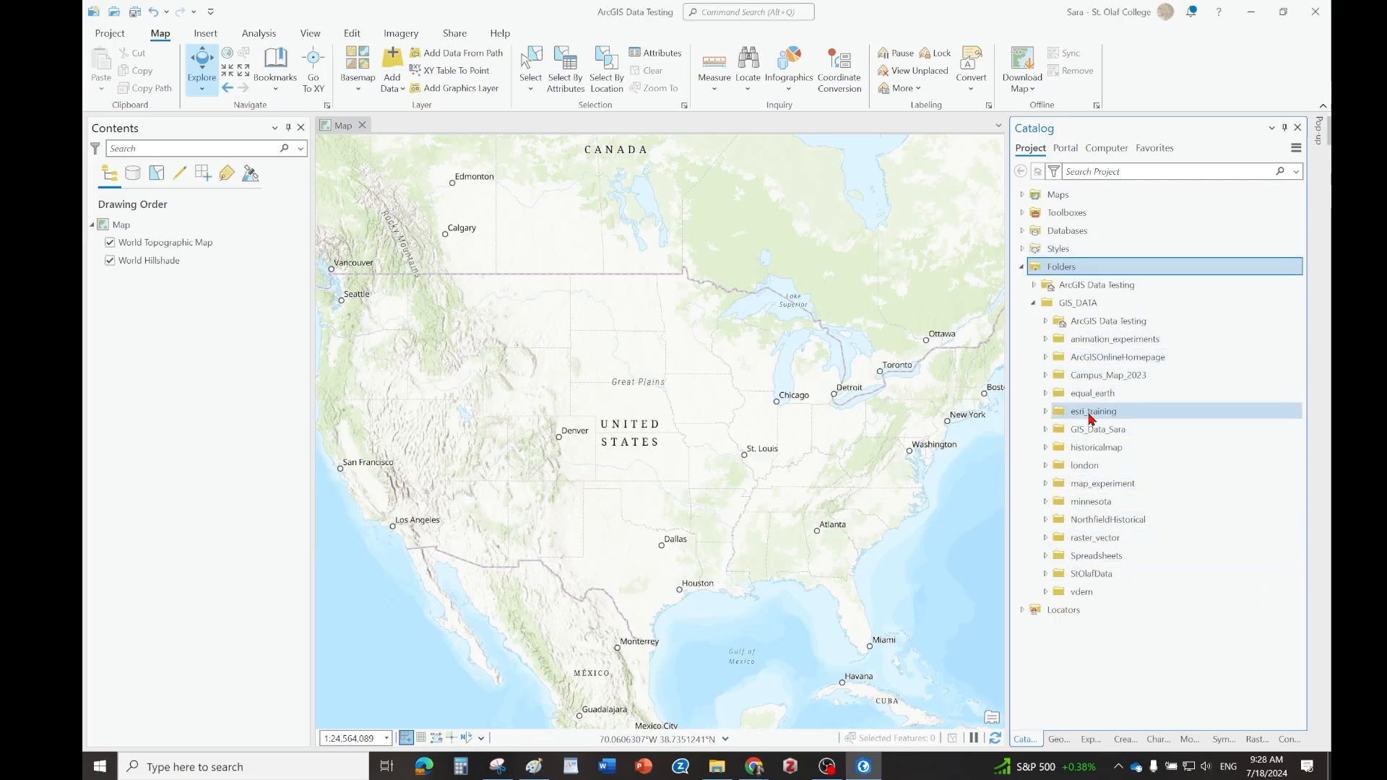
Expand the equal_earth folder to reveal Default.gdb, Default.atbx and world_borders.shp.
click(1046, 393)
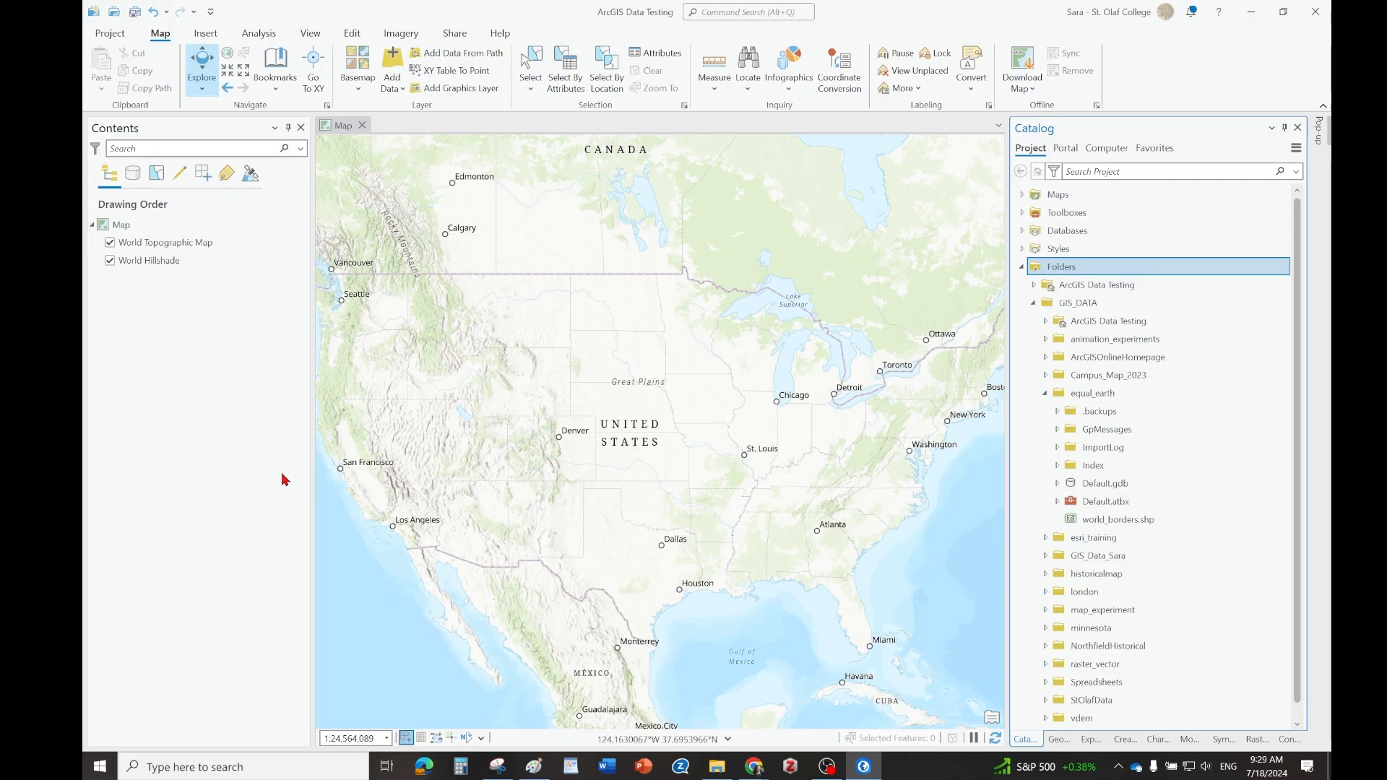